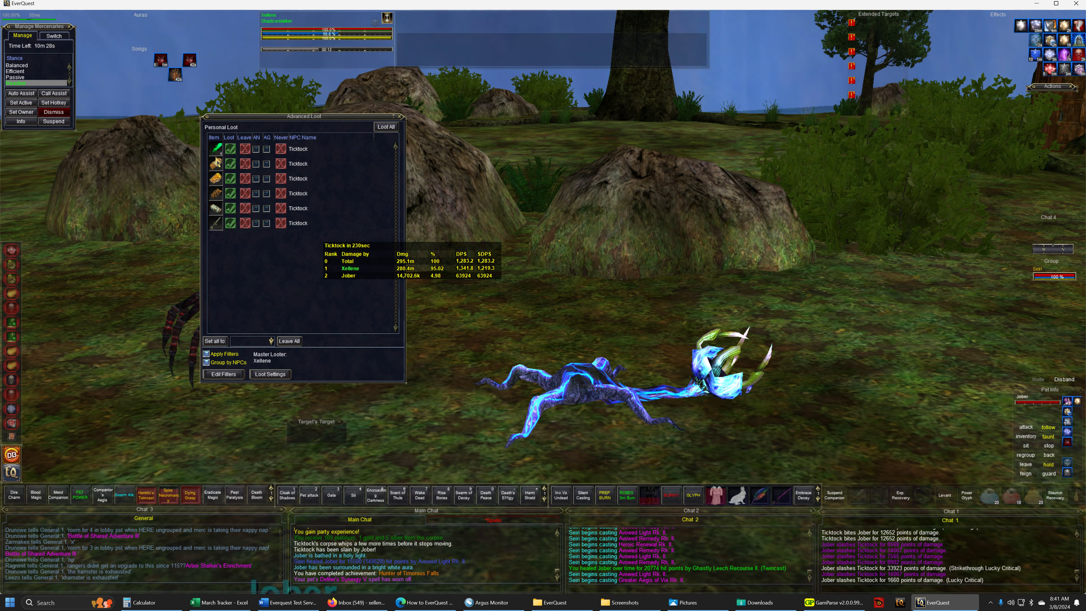
mouse_move(216, 148)
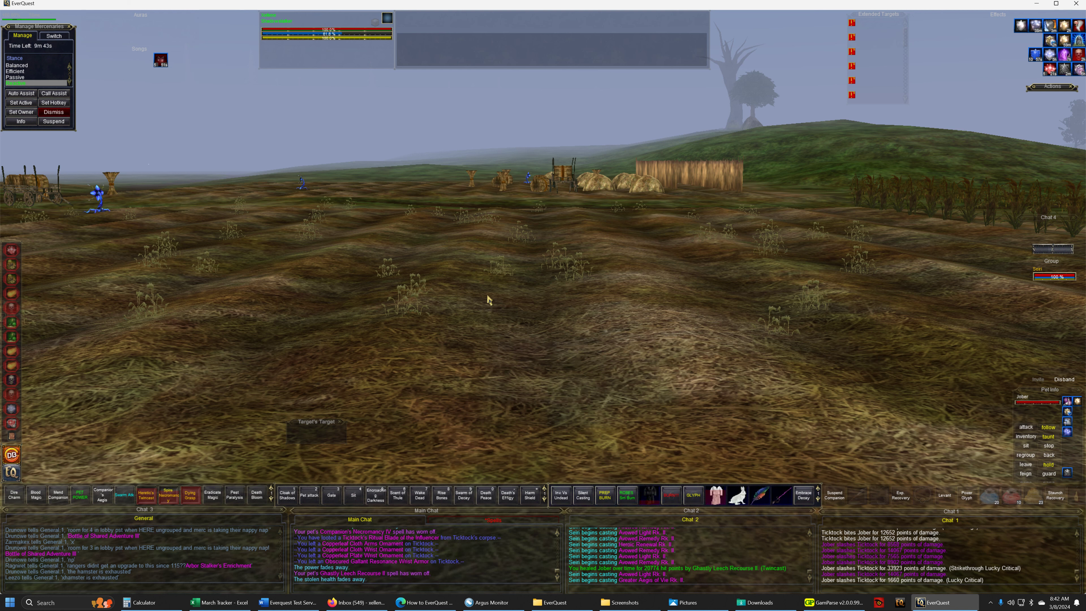
mouse_move(478, 317)
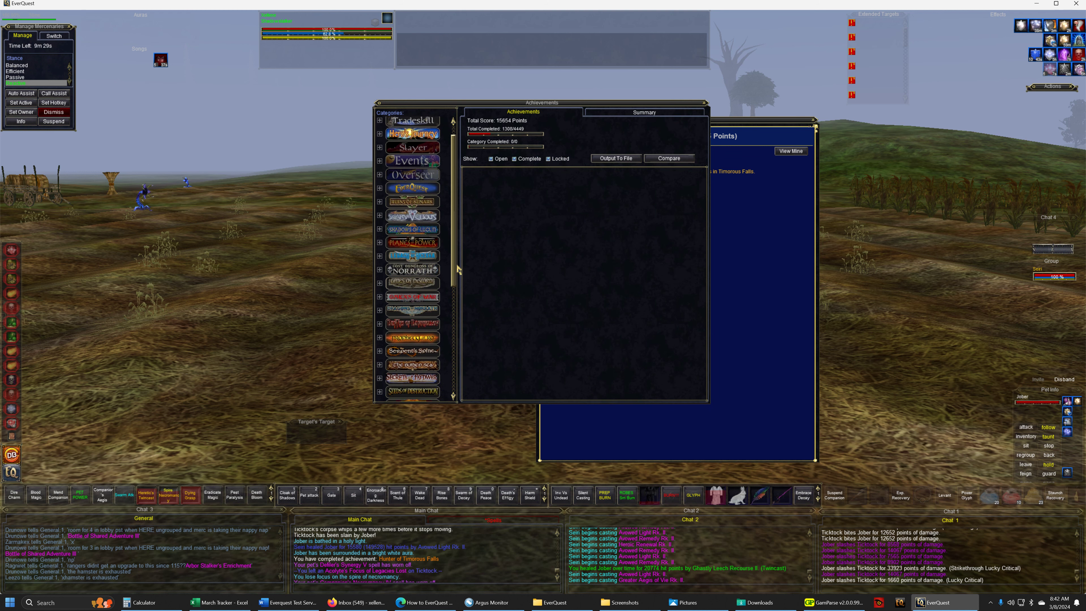
- Show the Hunter of Laurion Inn rare-monster checklist under Laurion's Song achievements
left_click(380, 326)
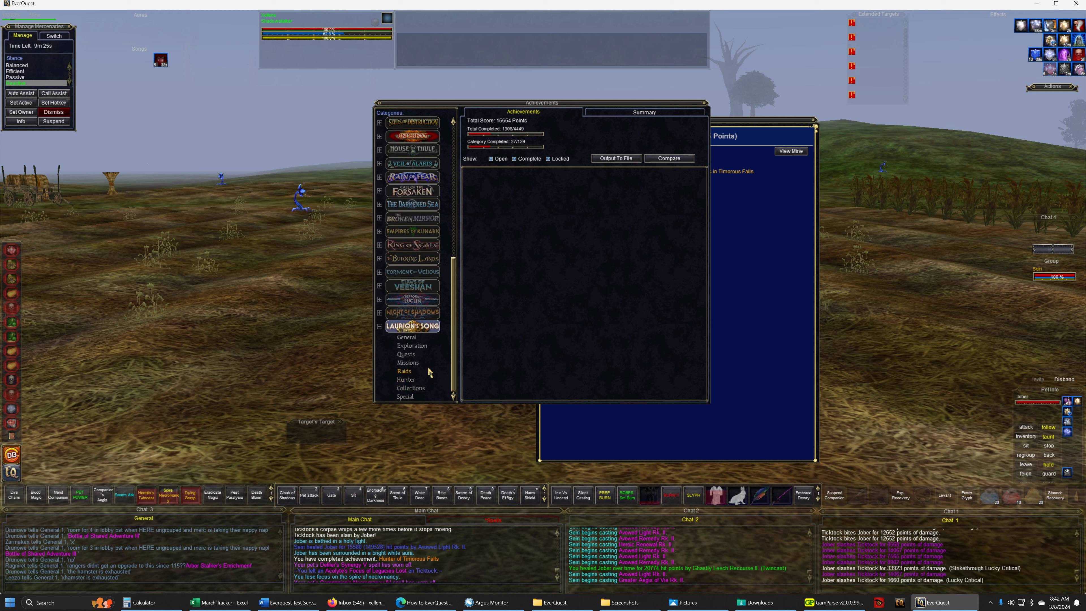
left_click(407, 380)
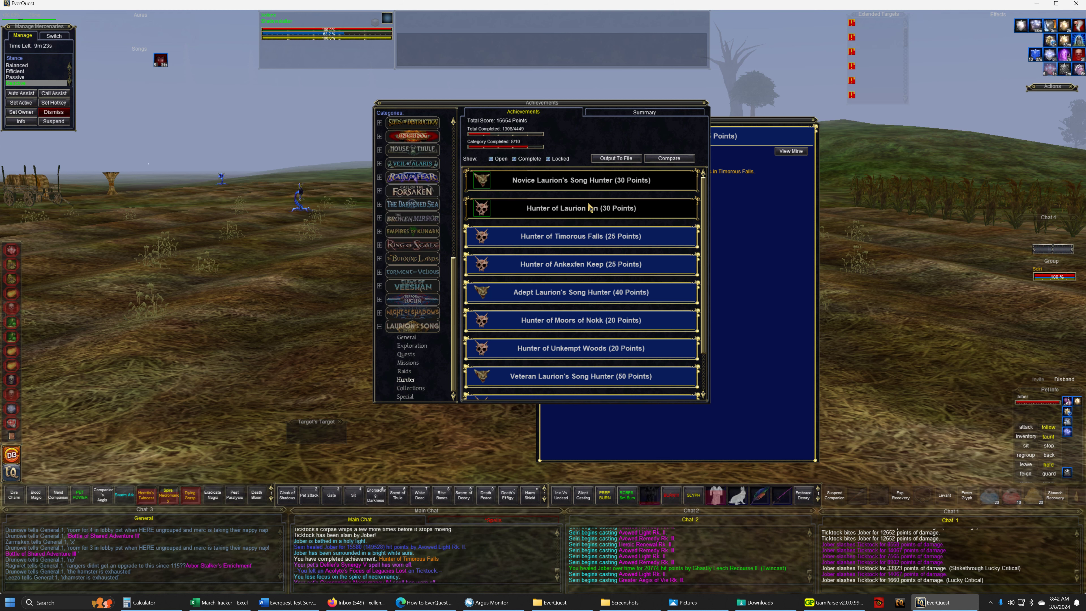
left_click(581, 208)
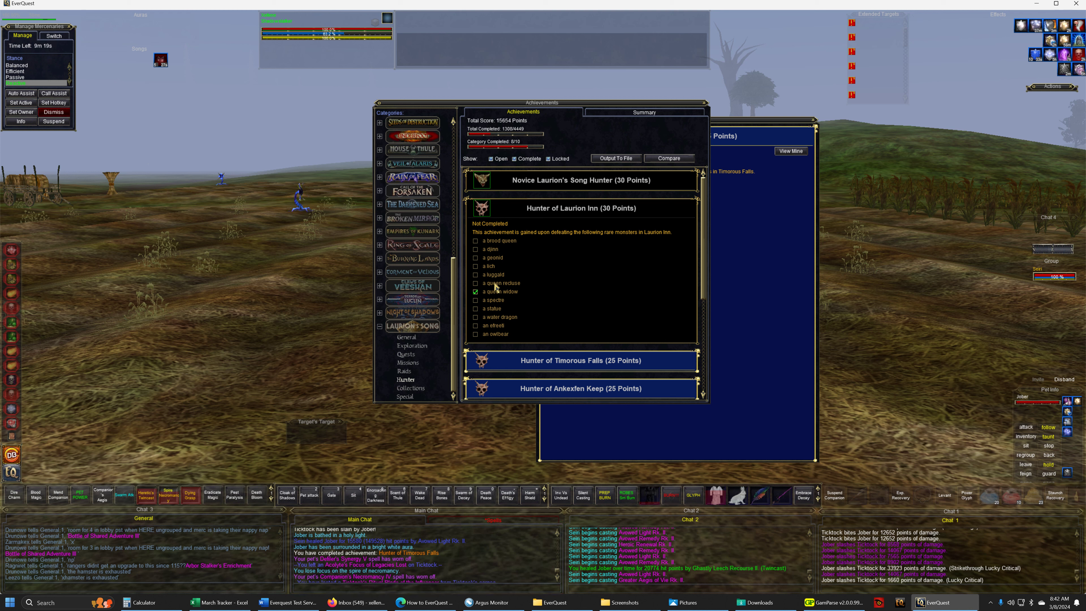
mouse_move(555, 290)
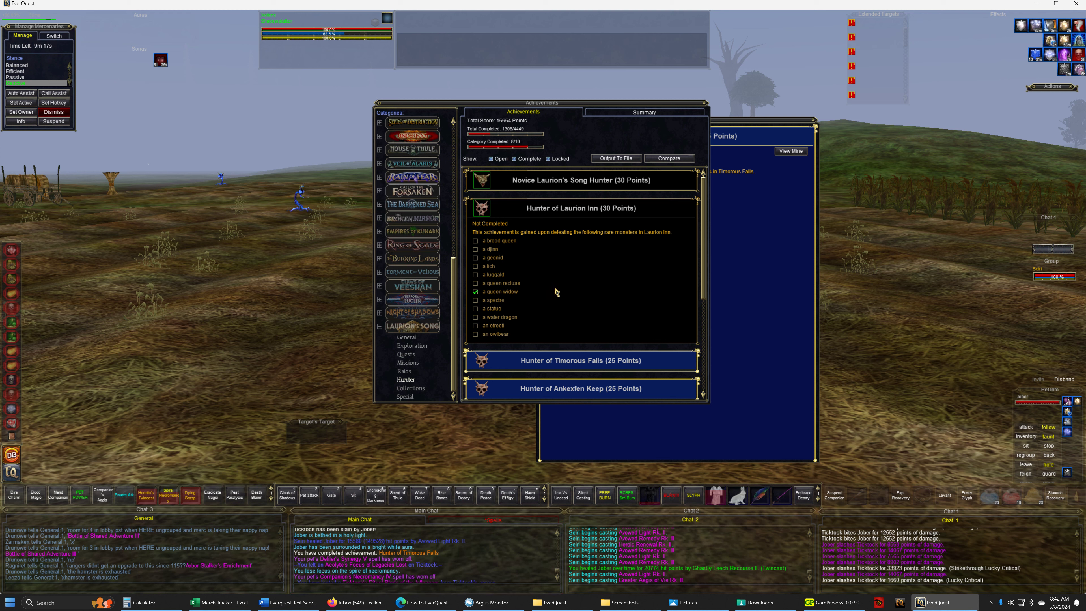
mouse_move(555, 292)
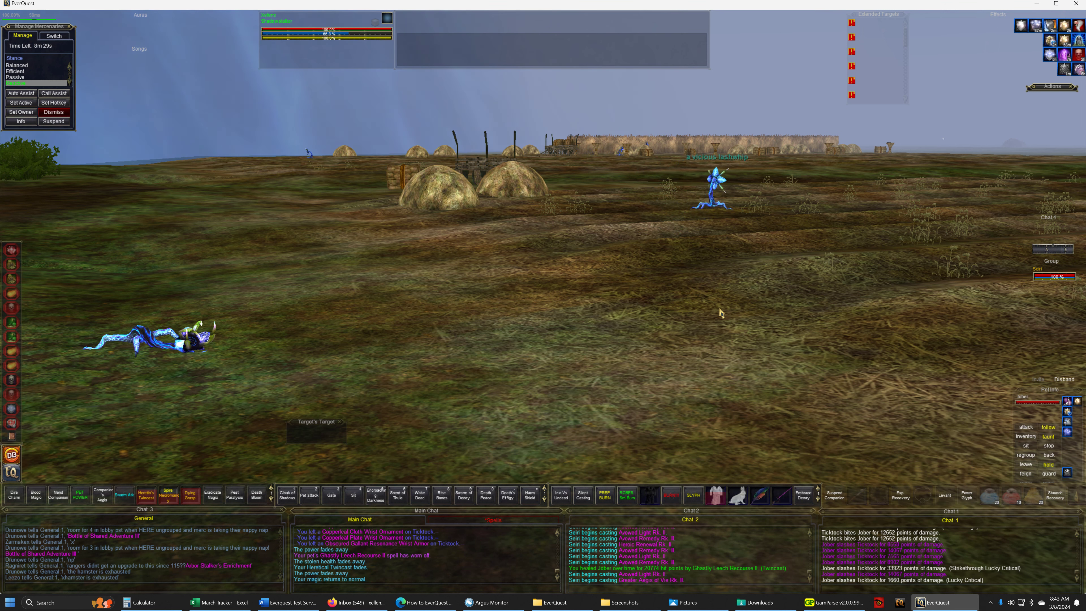
mouse_move(692, 297)
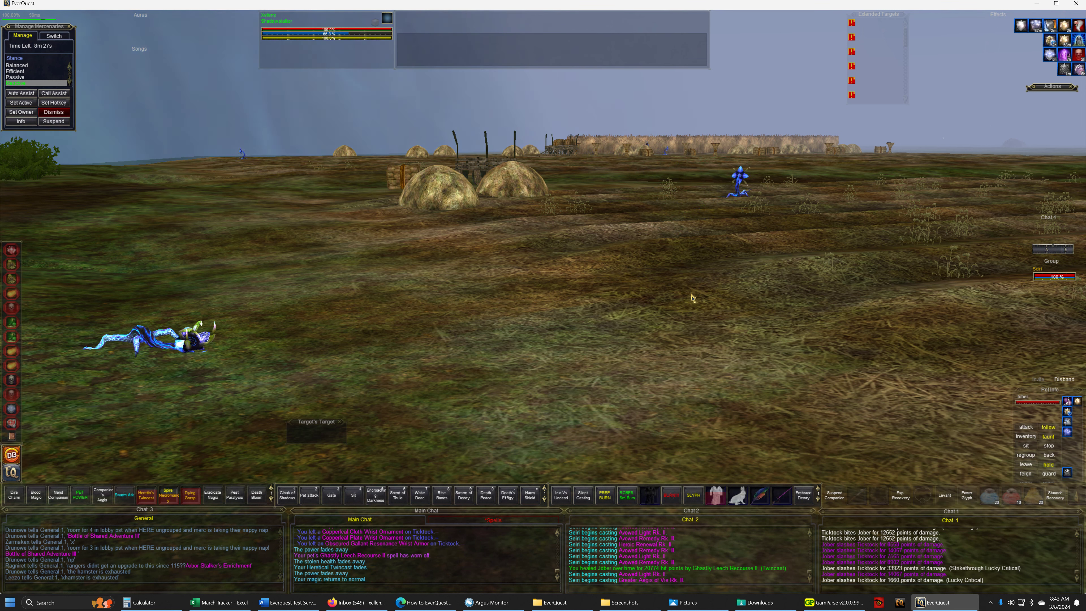